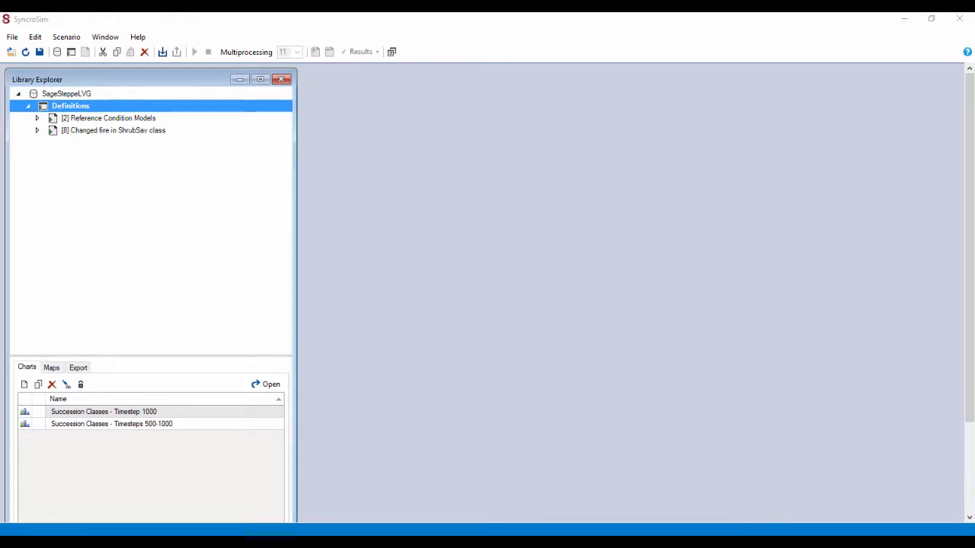
mouse_move(101, 79)
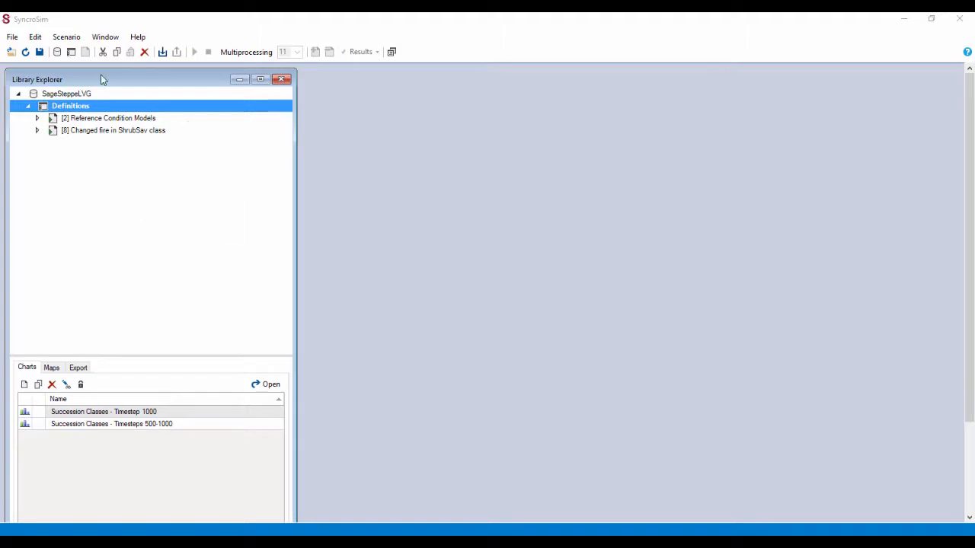
- Copy Reference Condition Models into Definitions as a new scenario named 'zero replacement fire'
click(110, 118)
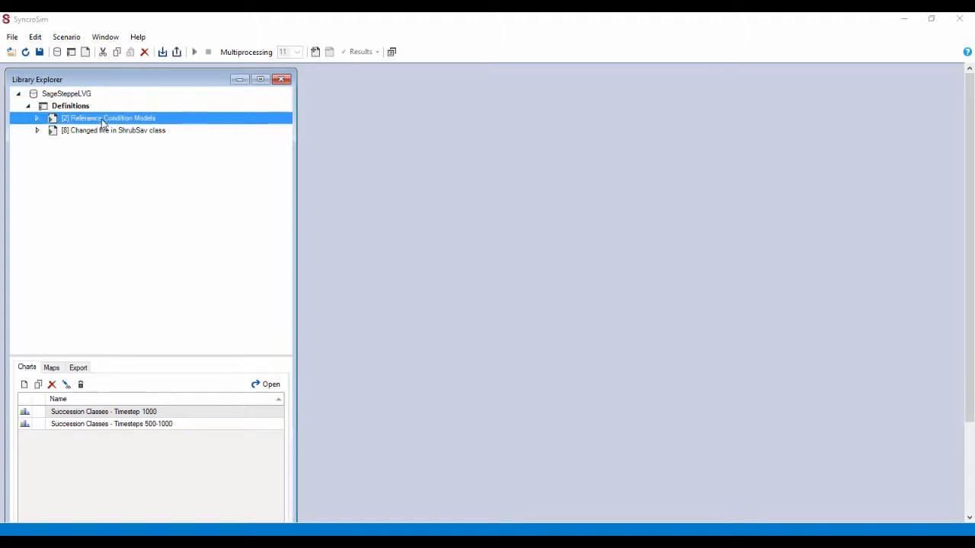
right_click(106, 119)
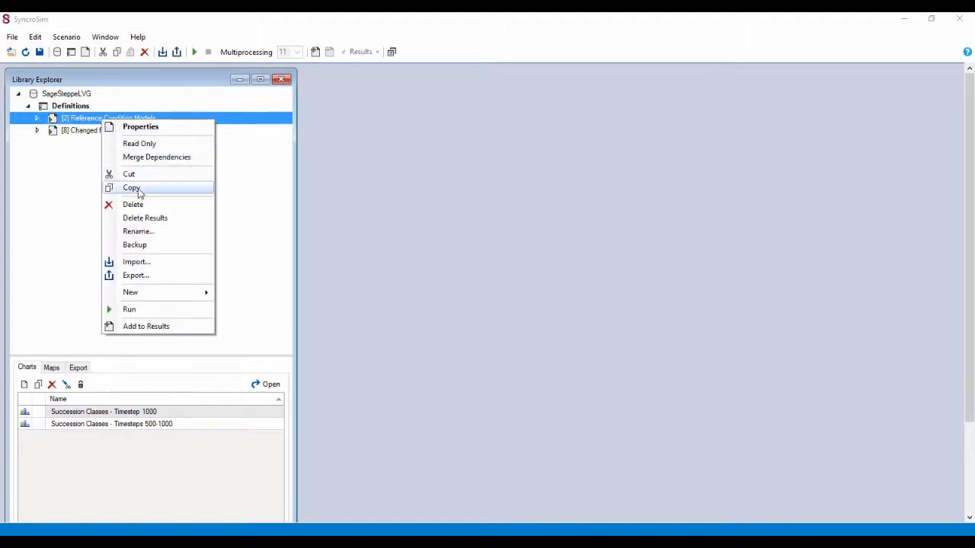
click(70, 106)
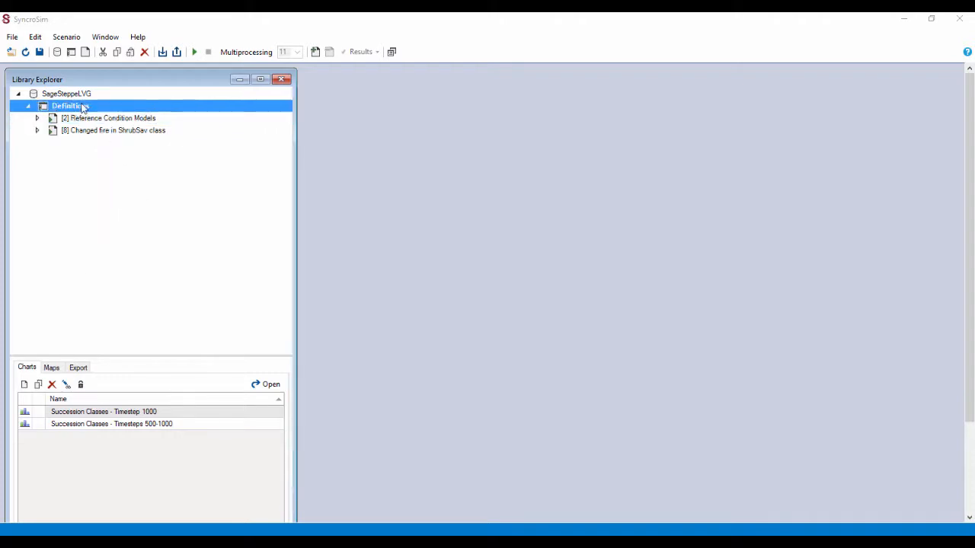
right_click(68, 105)
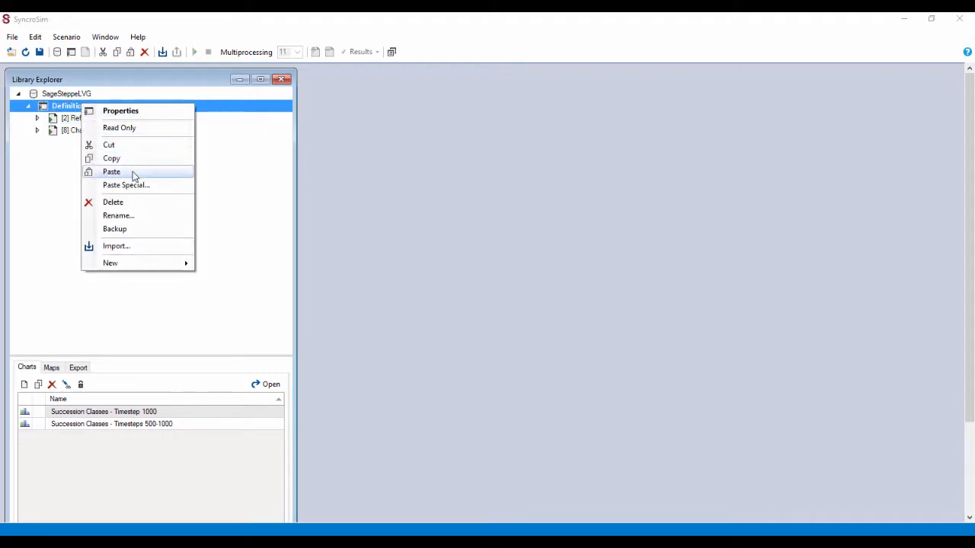
click(112, 170)
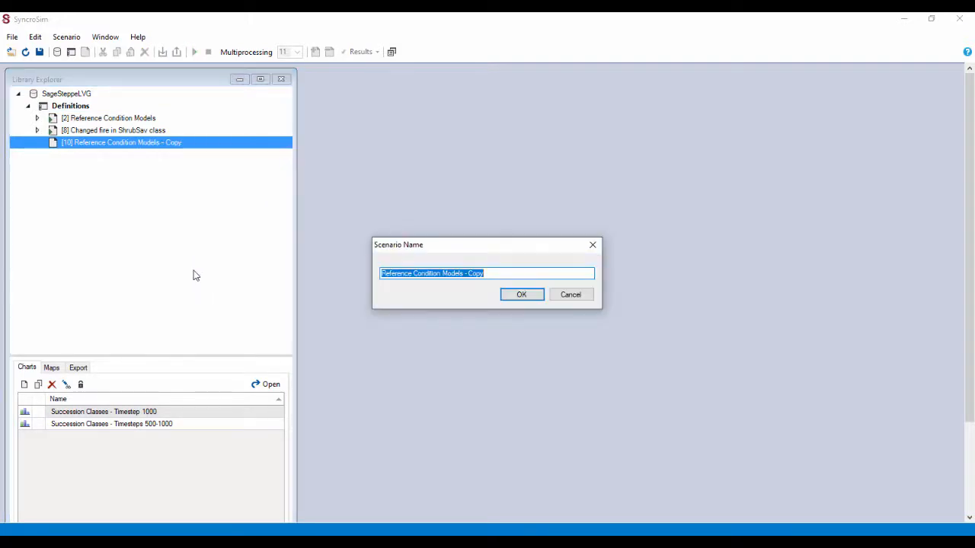
text(zero replacement fire)
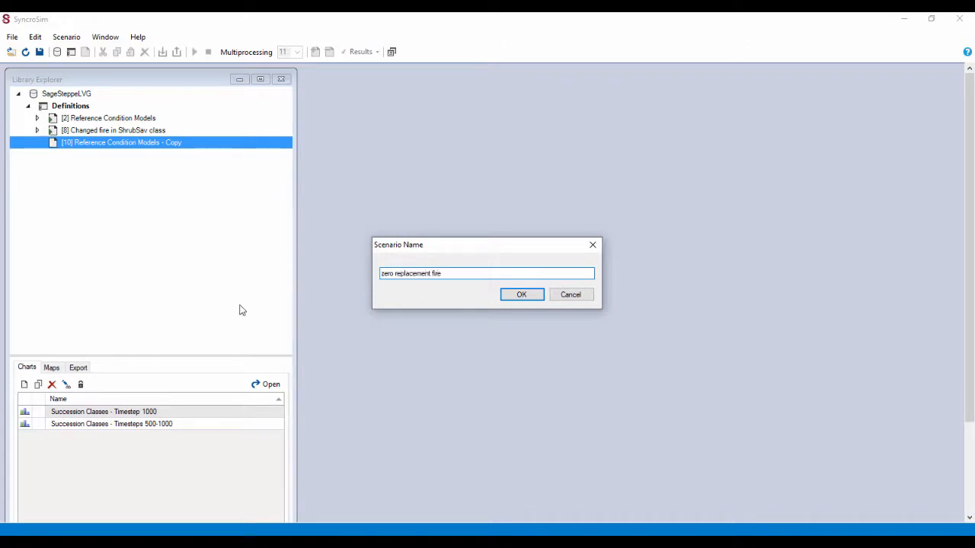
click(521, 295)
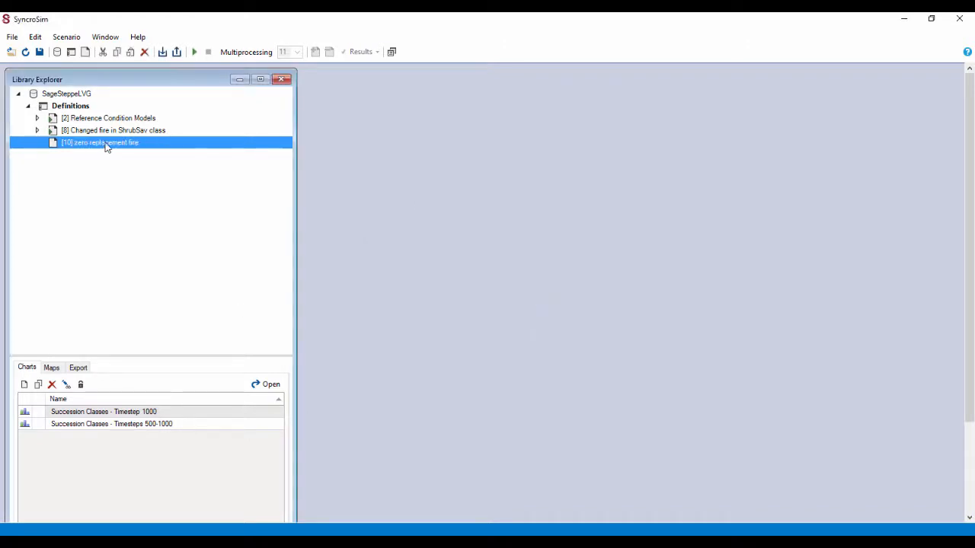
- Add the description 'Removed all replacement fire by using a "0" for replacement fire in the transition multipliers'
double_click(101, 143)
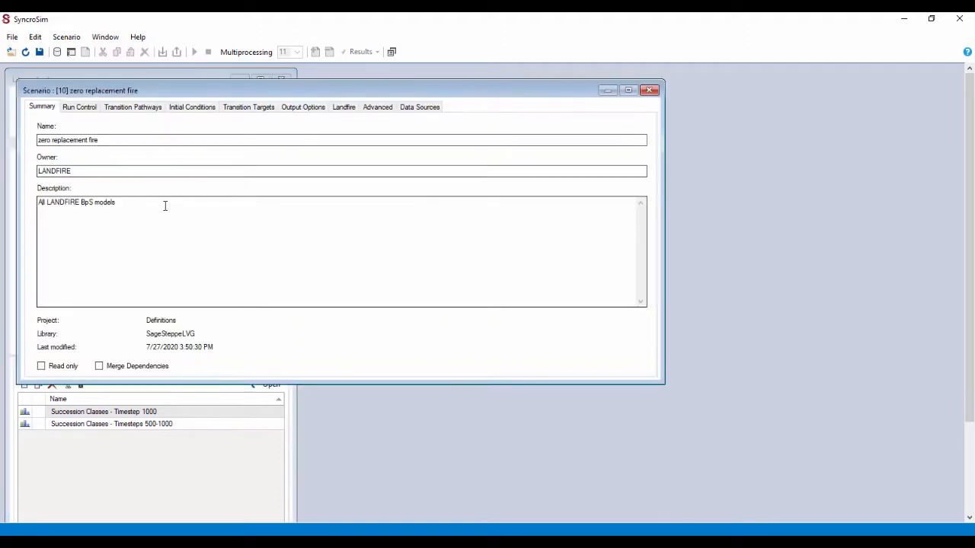
click(128, 201)
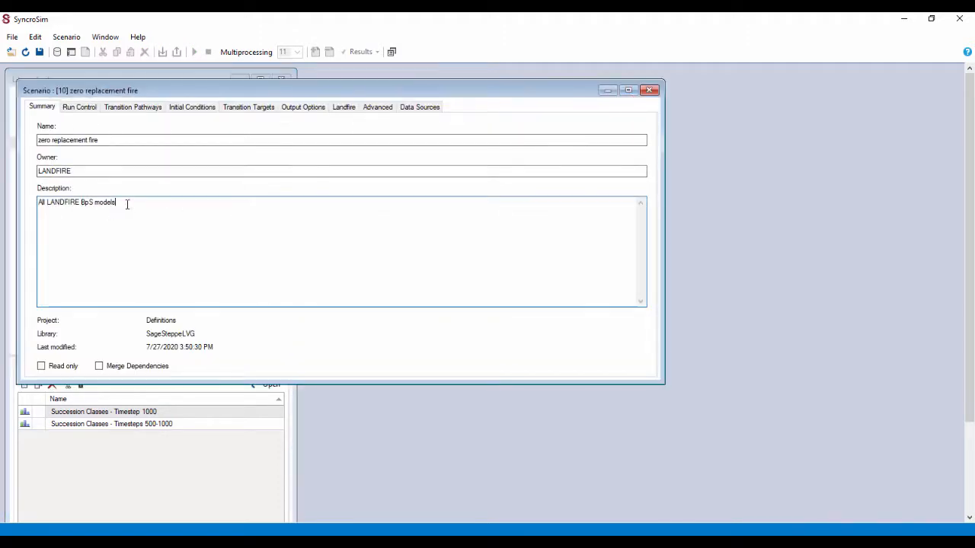
mouse_move(167, 241)
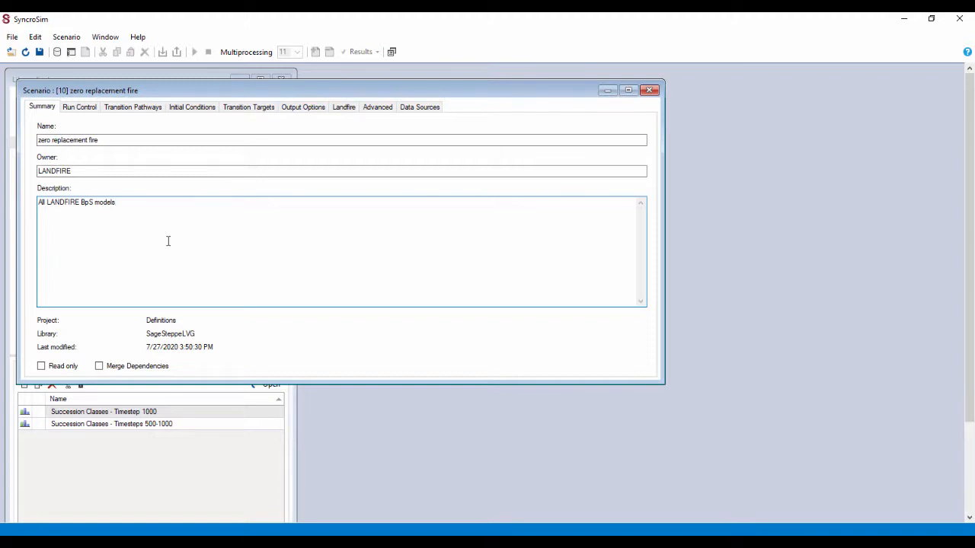
text(Removed all replacement fire by using a "0" for replacement fire in the transition multipliers screen.)
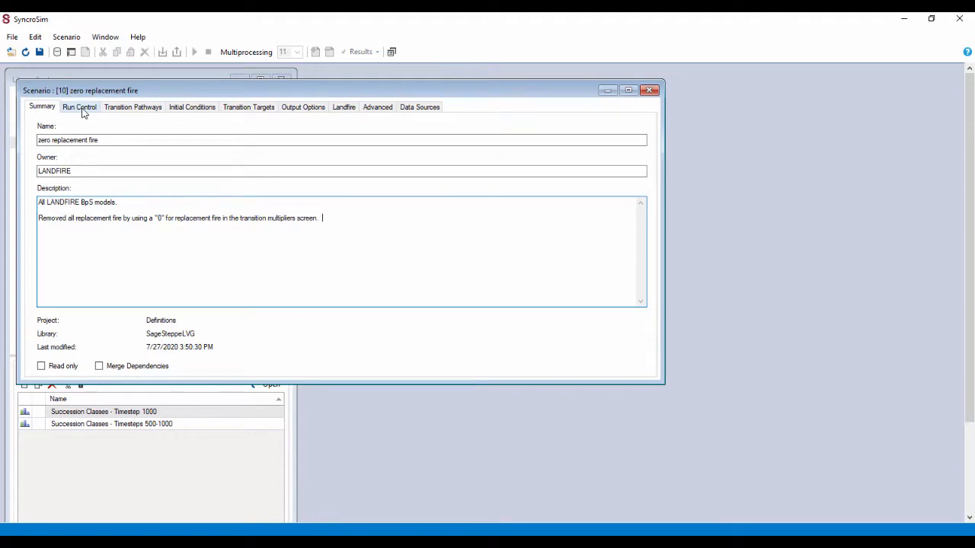
- Review run control, transition pathways and initial conditions: 1,000 cells across four equal state classes
click(79, 107)
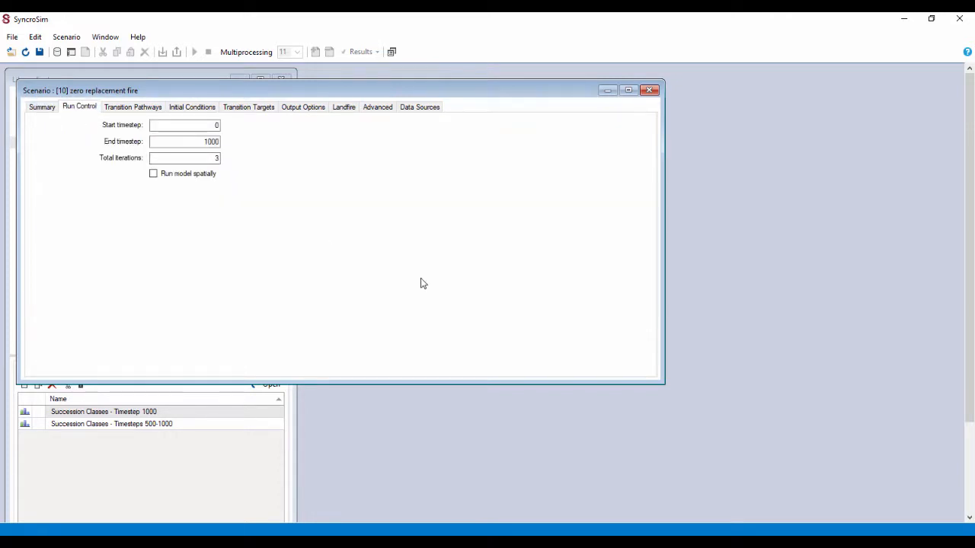
mouse_move(226, 125)
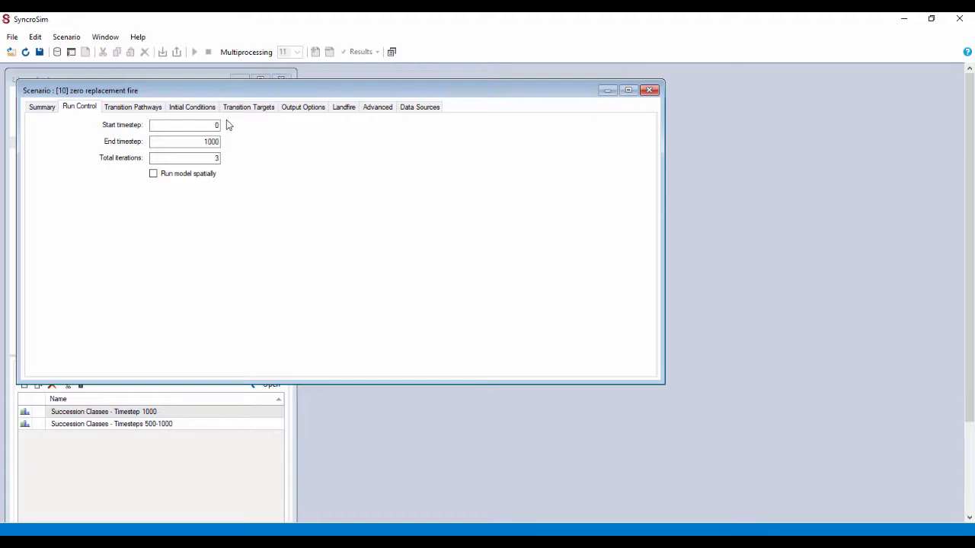
mouse_move(229, 148)
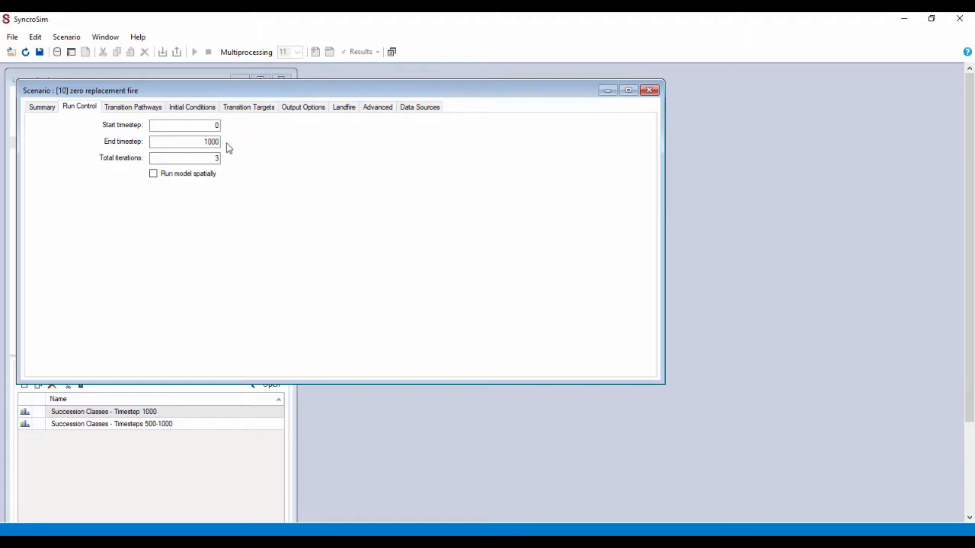
mouse_move(231, 163)
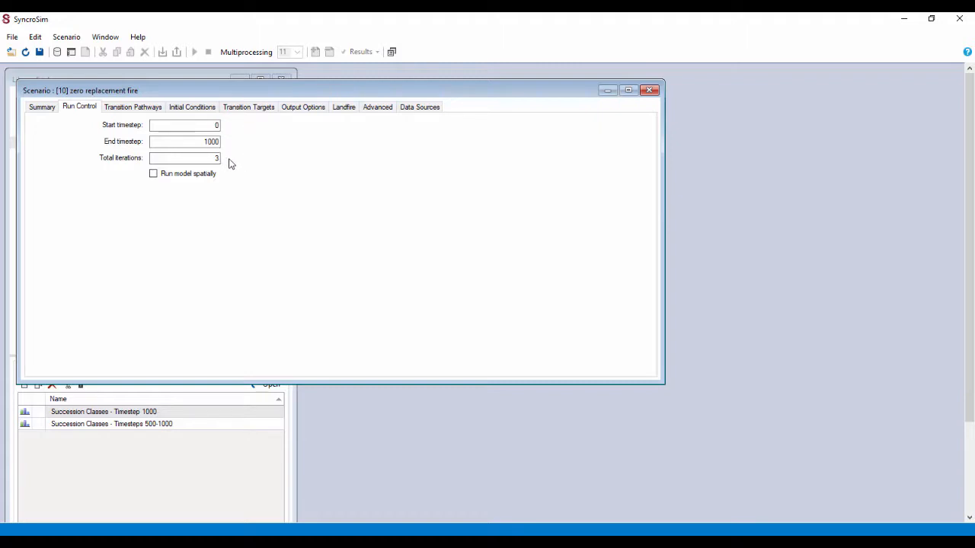
click(132, 106)
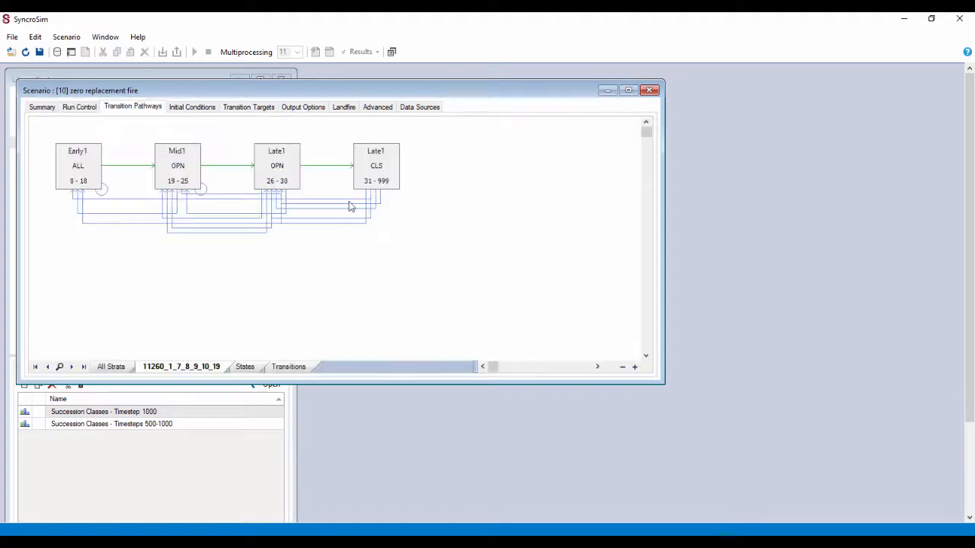
mouse_move(530, 292)
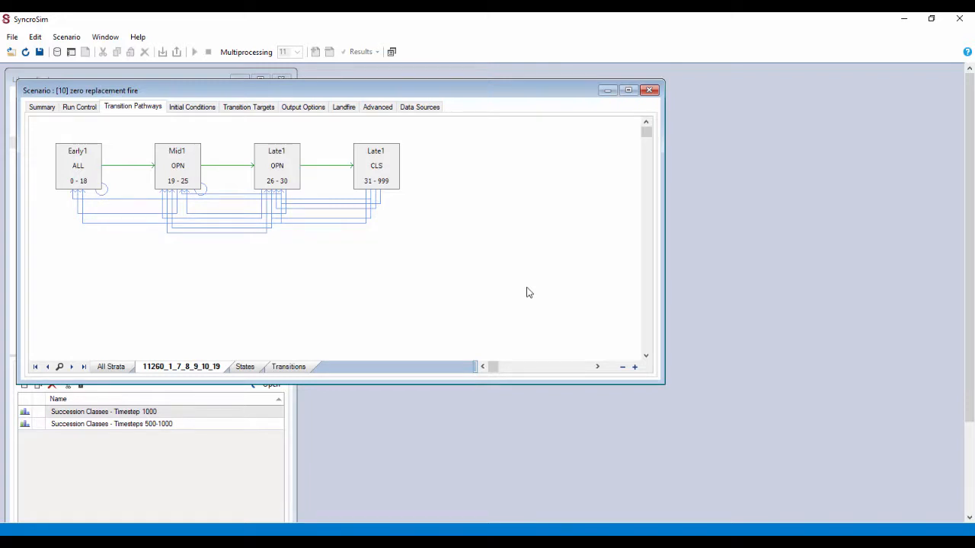
click(192, 106)
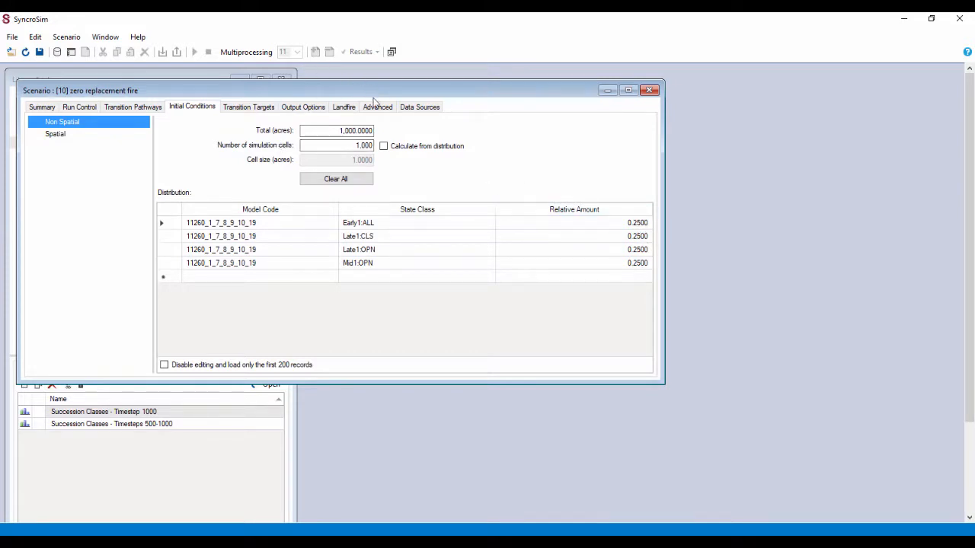
- Add a Transitions - Multipliers row for Replacement Fire with multiplier 0
click(378, 107)
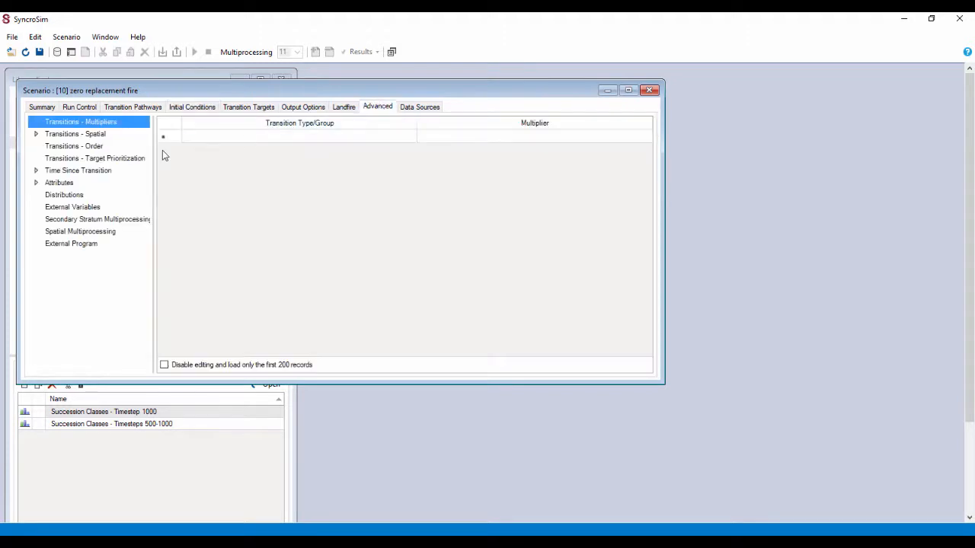
mouse_move(192, 189)
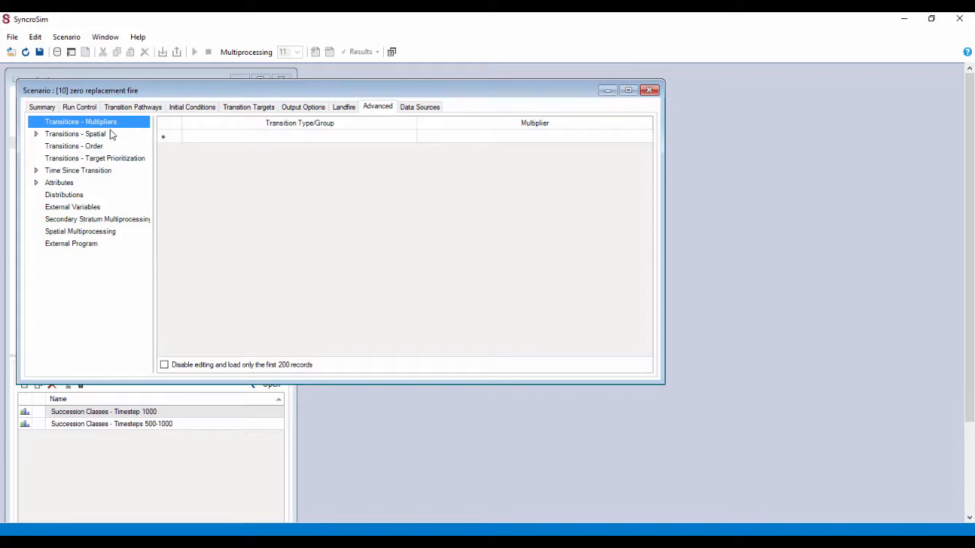
mouse_move(98, 195)
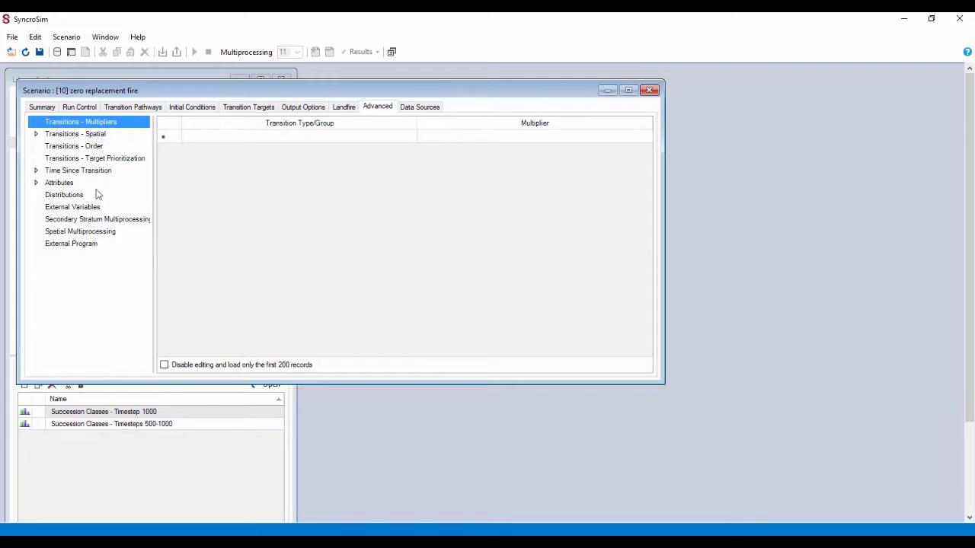
mouse_move(225, 186)
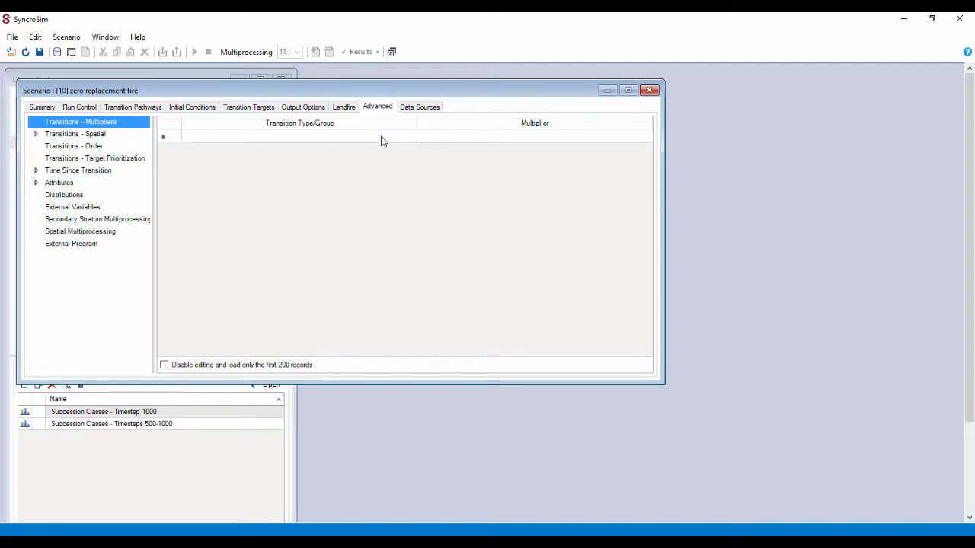
click(297, 136)
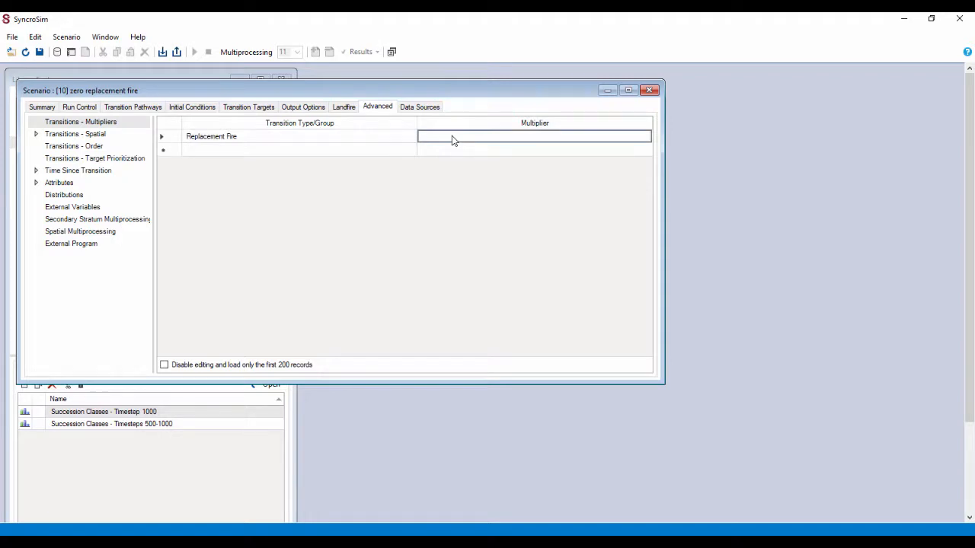
text(0)
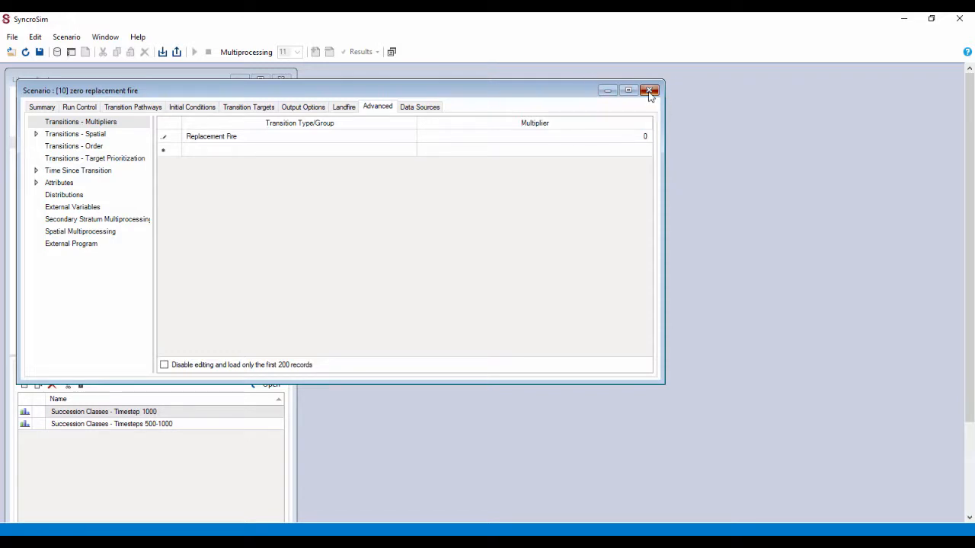
- Close the scenario window, save the library and run the zero replacement fire scenario
click(648, 90)
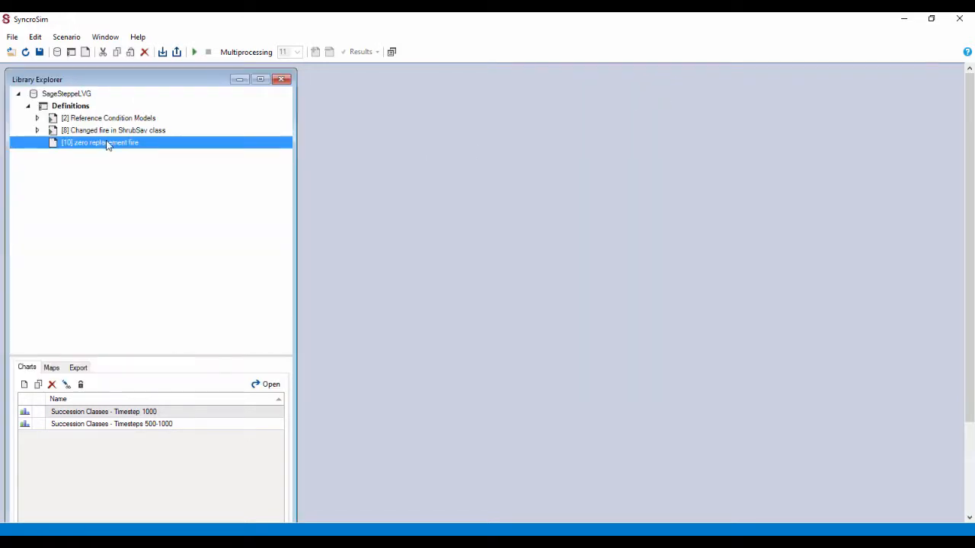
mouse_move(195, 52)
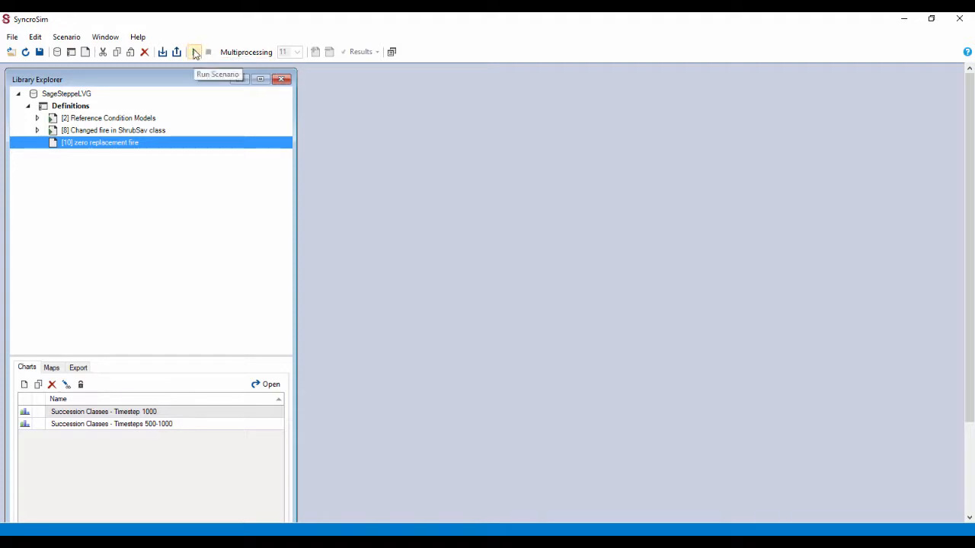
click(195, 51)
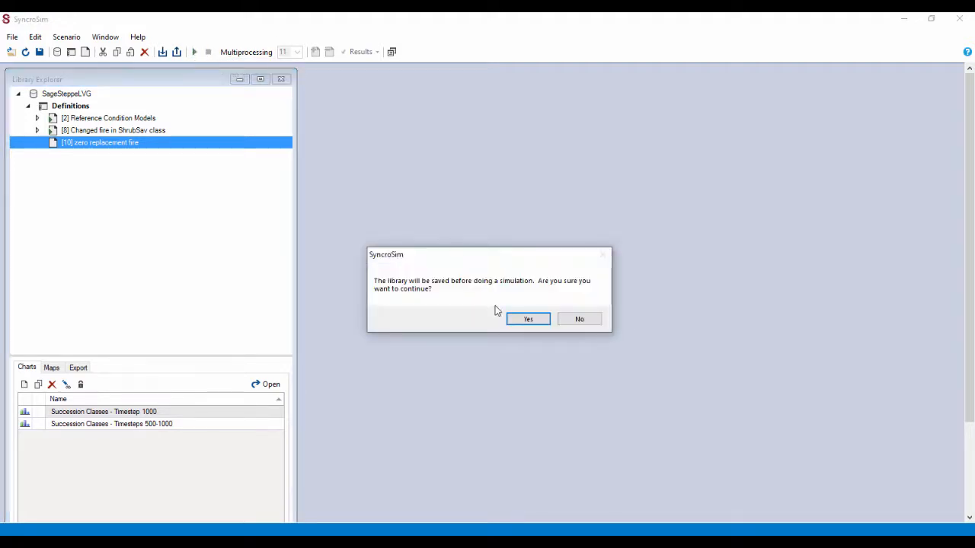
click(527, 318)
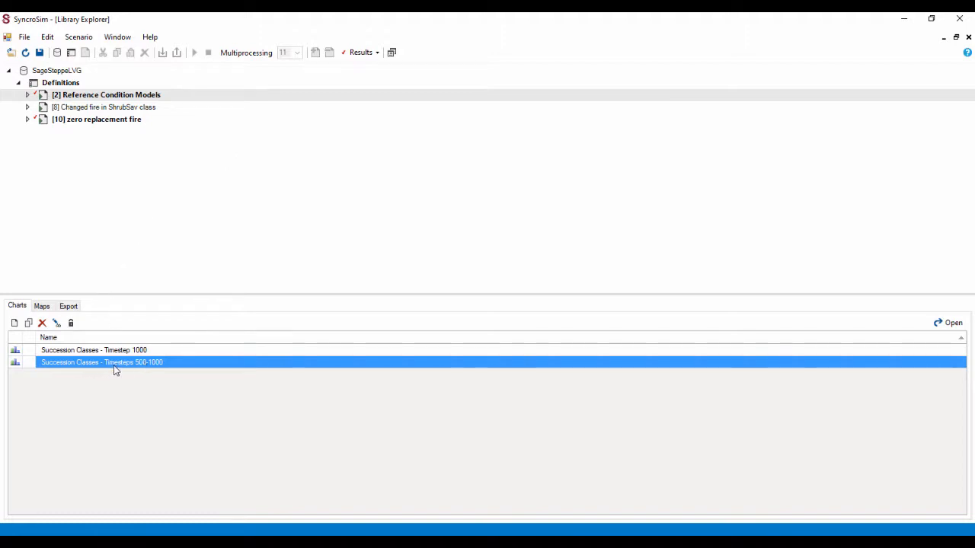
mouse_move(144, 369)
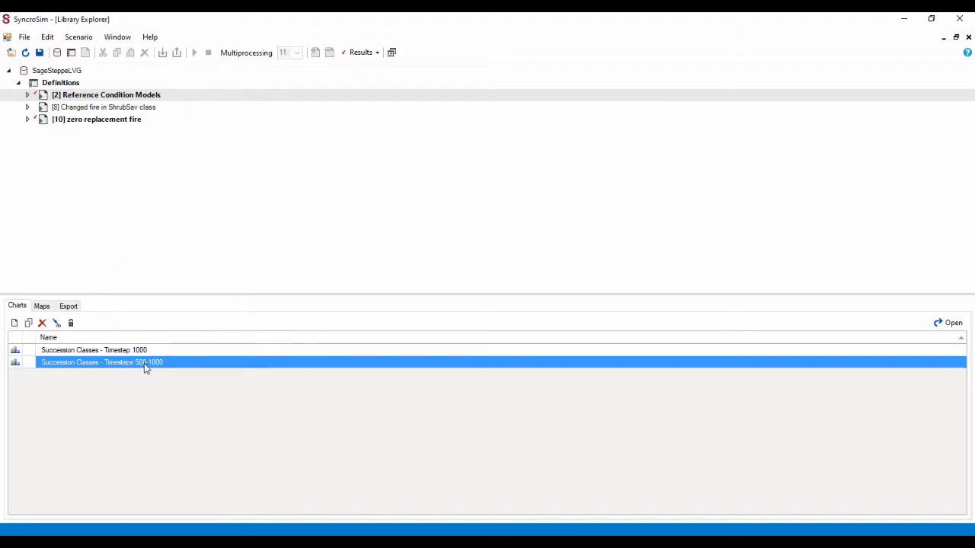
- Draw the Succession Classes Timesteps 500-1000 chart comparing zero replacement fire with the reference run
double_click(100, 363)
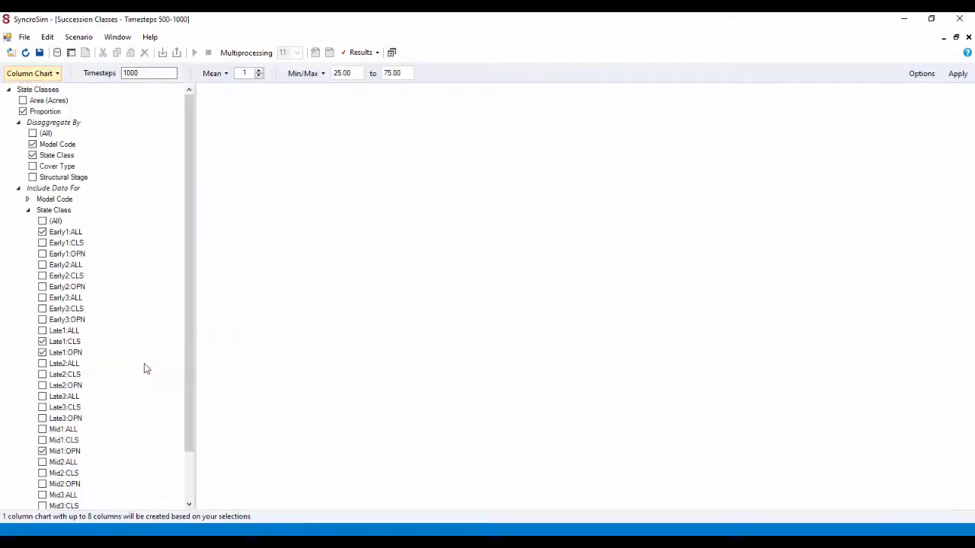
click(957, 73)
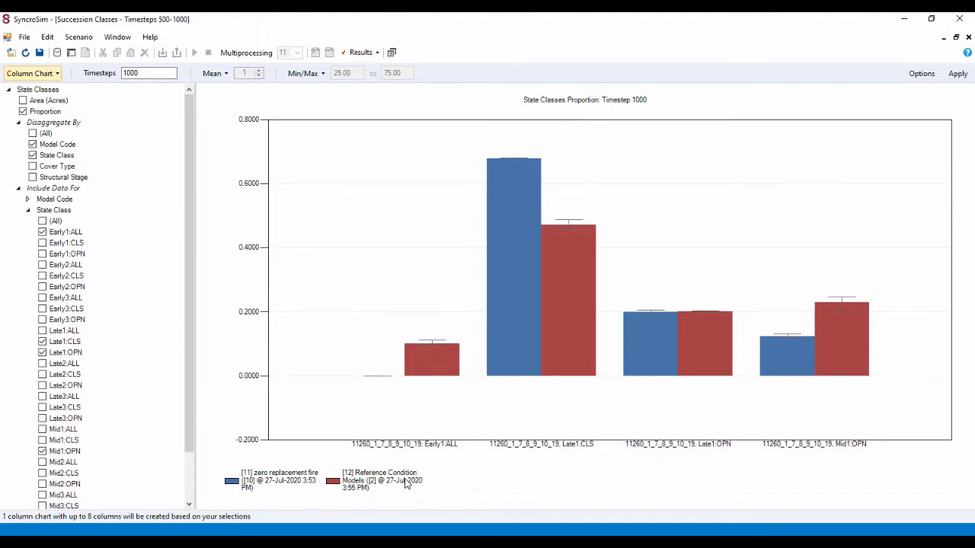
mouse_move(536, 337)
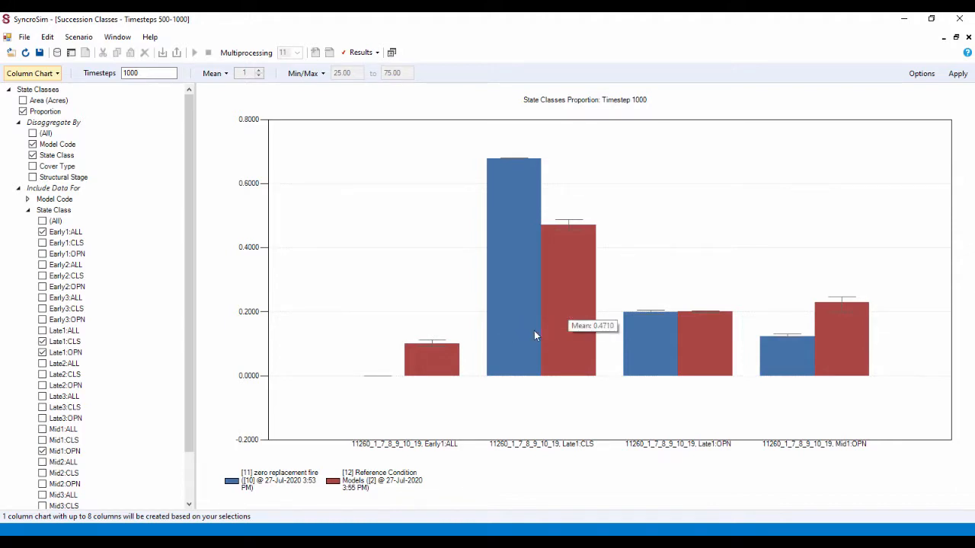
mouse_move(442, 477)
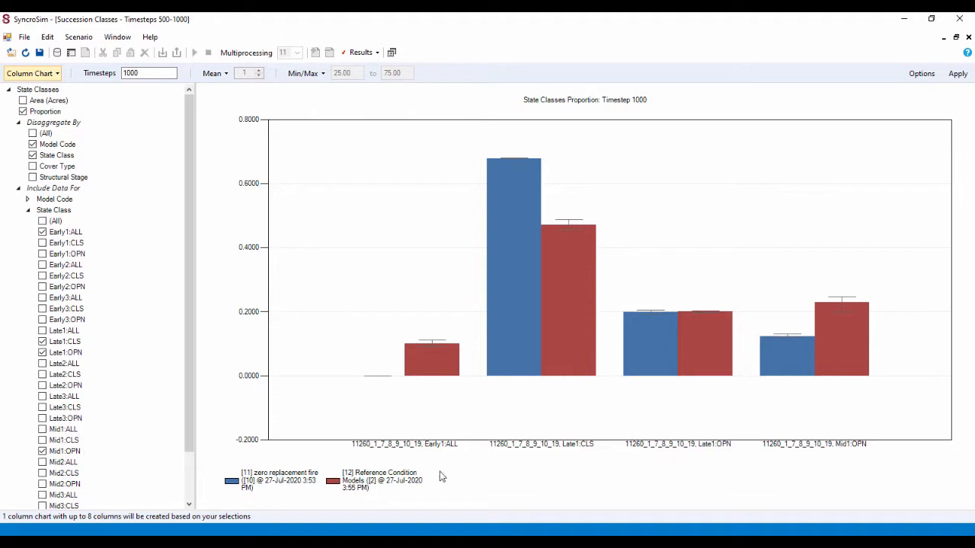
mouse_move(786, 242)
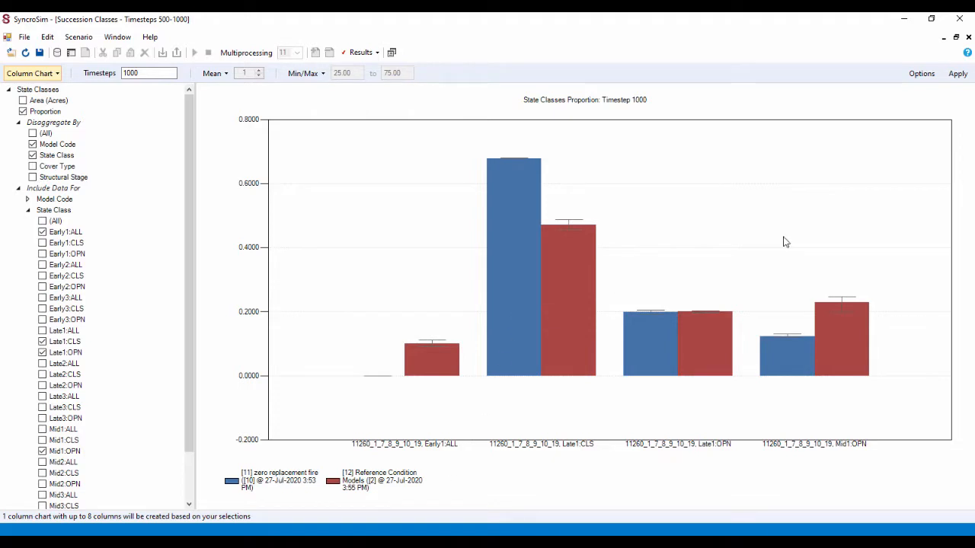